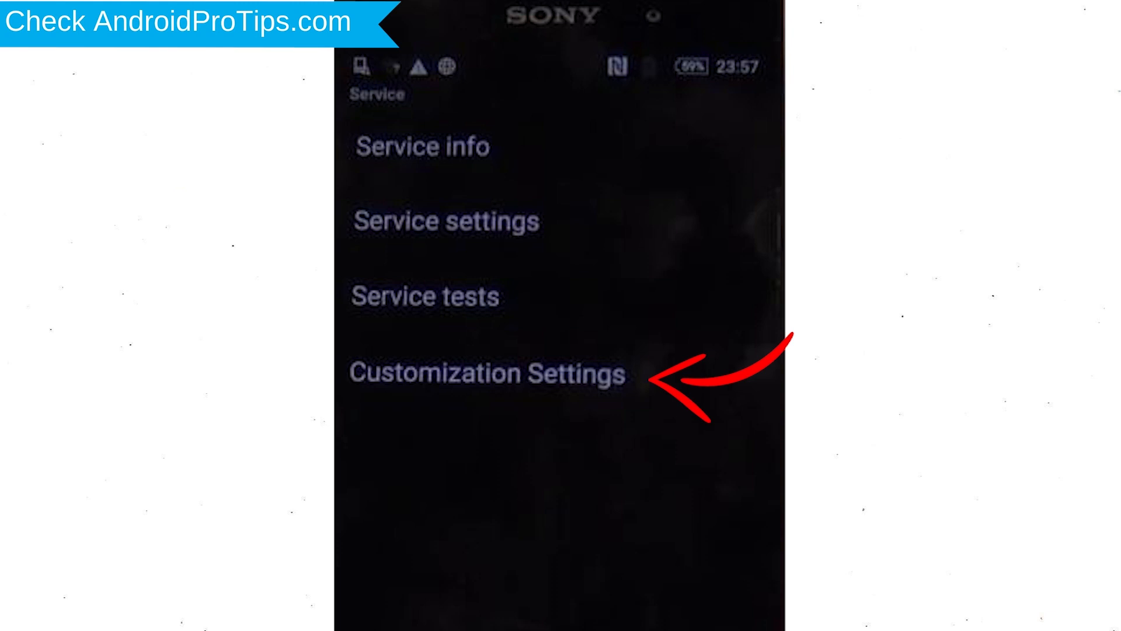
# Step: Enter Customization Settings from the Sony service menu
pyautogui.click(488, 373)
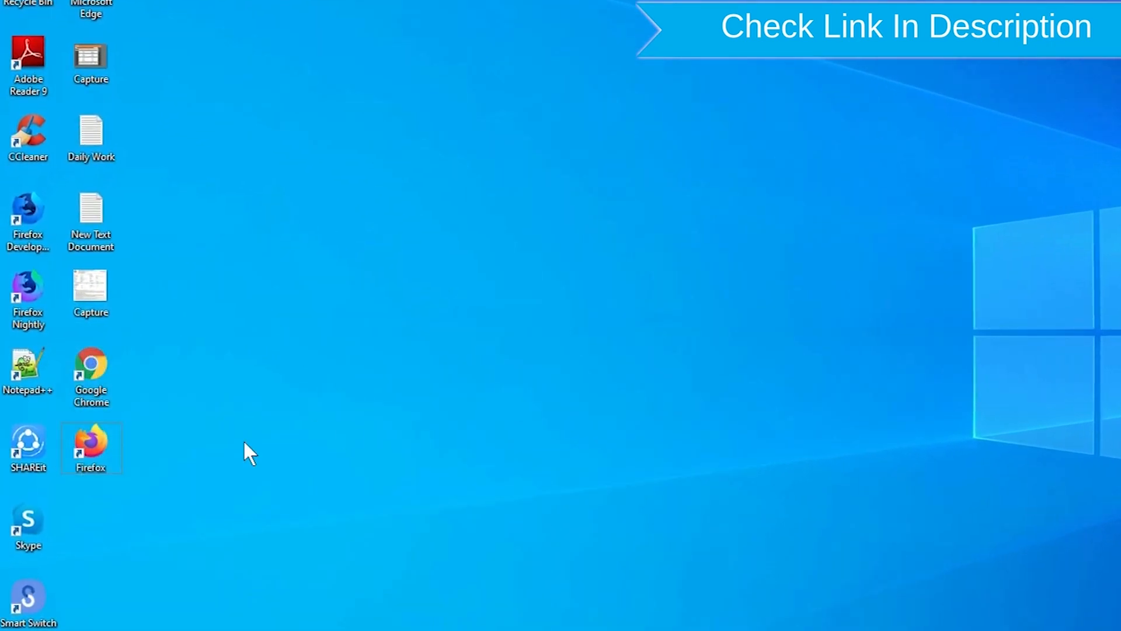
# Step: Search Google for 'google find my device' and go to the Find My Device result
pyautogui.rightClick(91, 447)
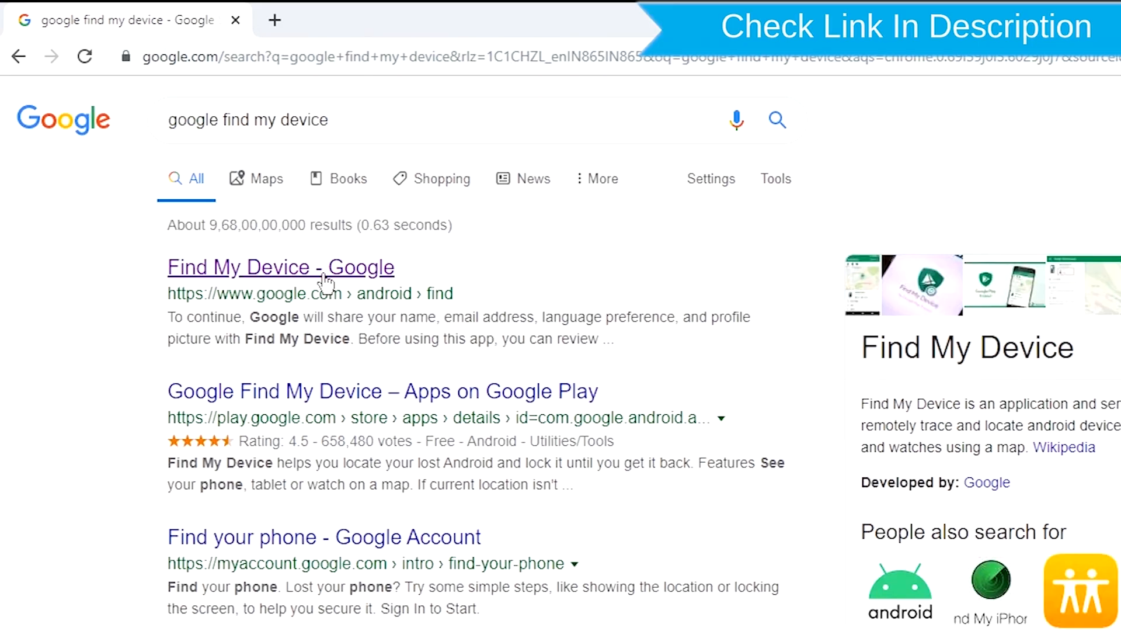
pyautogui.click(280, 267)
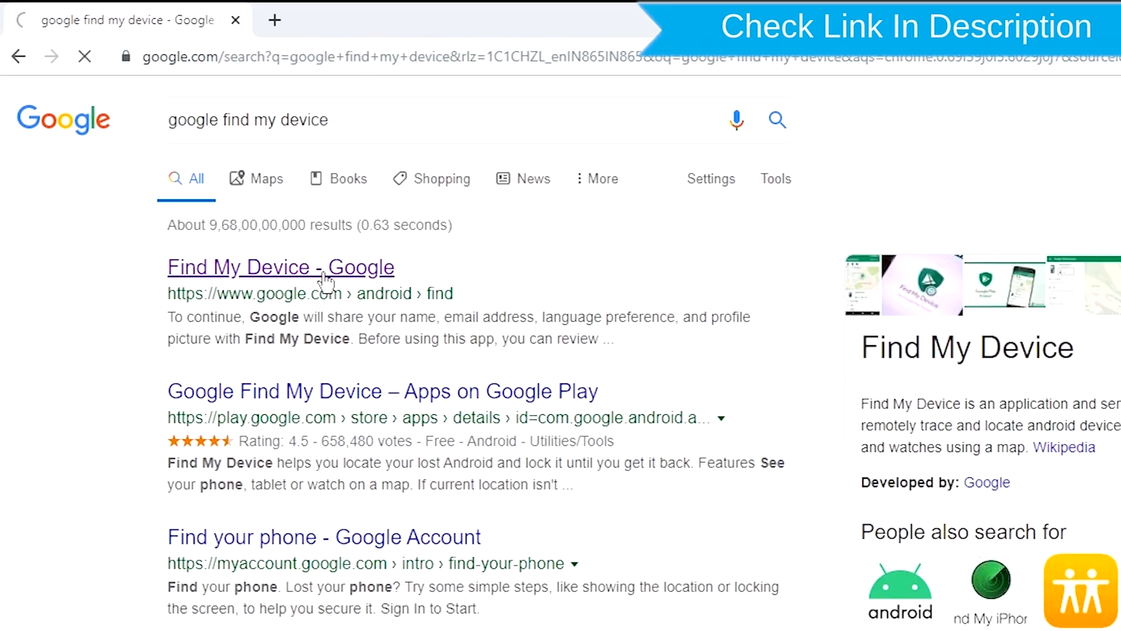
pyautogui.click(281, 266)
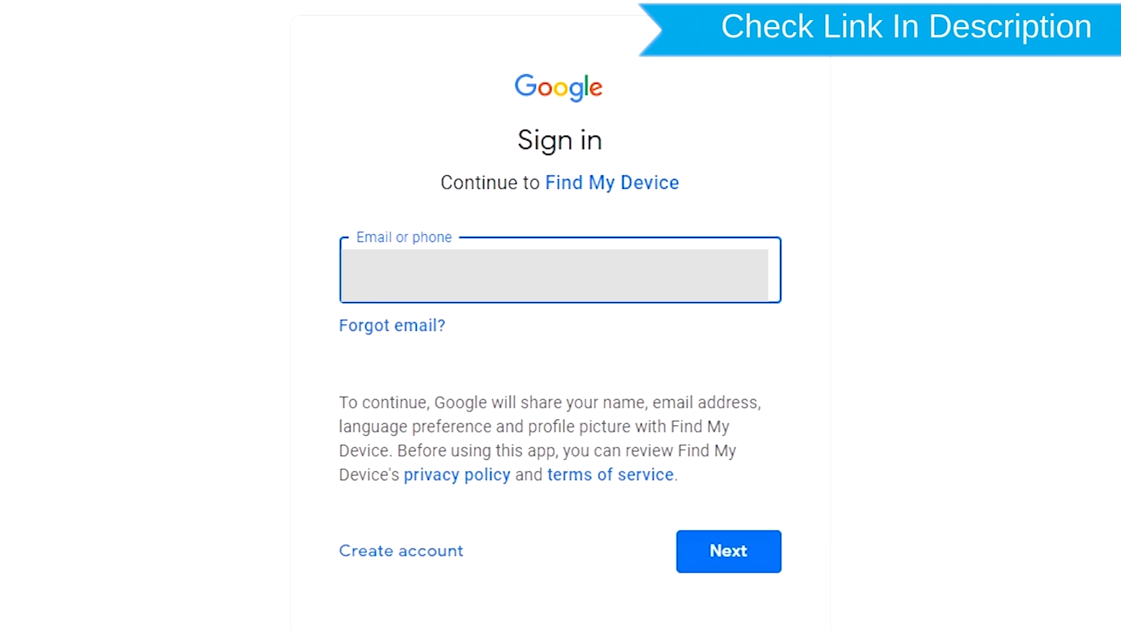
# Step: Begin Google sign-in by entering the account email for Find My Device
pyautogui.click(727, 549)
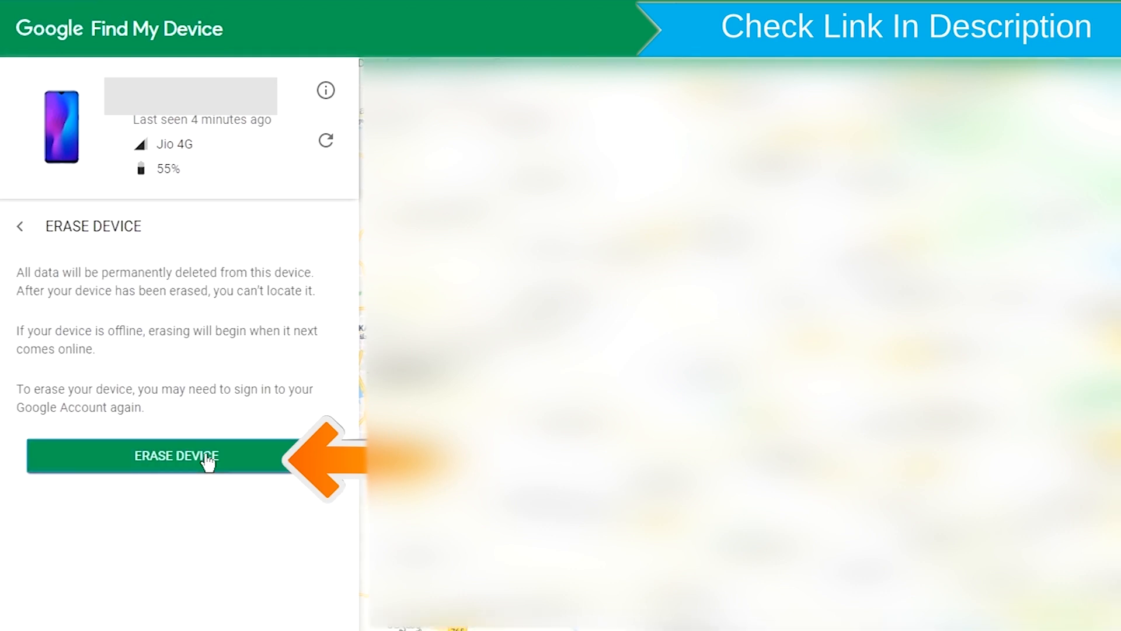
# Step: Confirm Erase Device for the phone, prompting a Google re-authentication
pyautogui.click(176, 456)
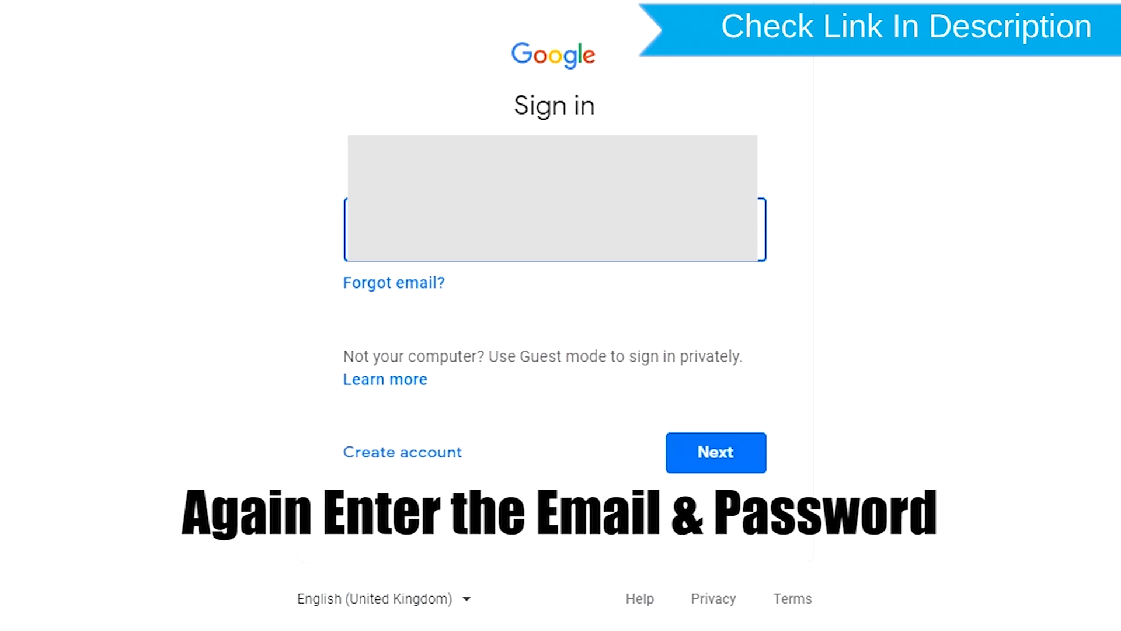
# Step: Re-verify the Google account and launch the remote erase of the phone
pyautogui.click(714, 452)
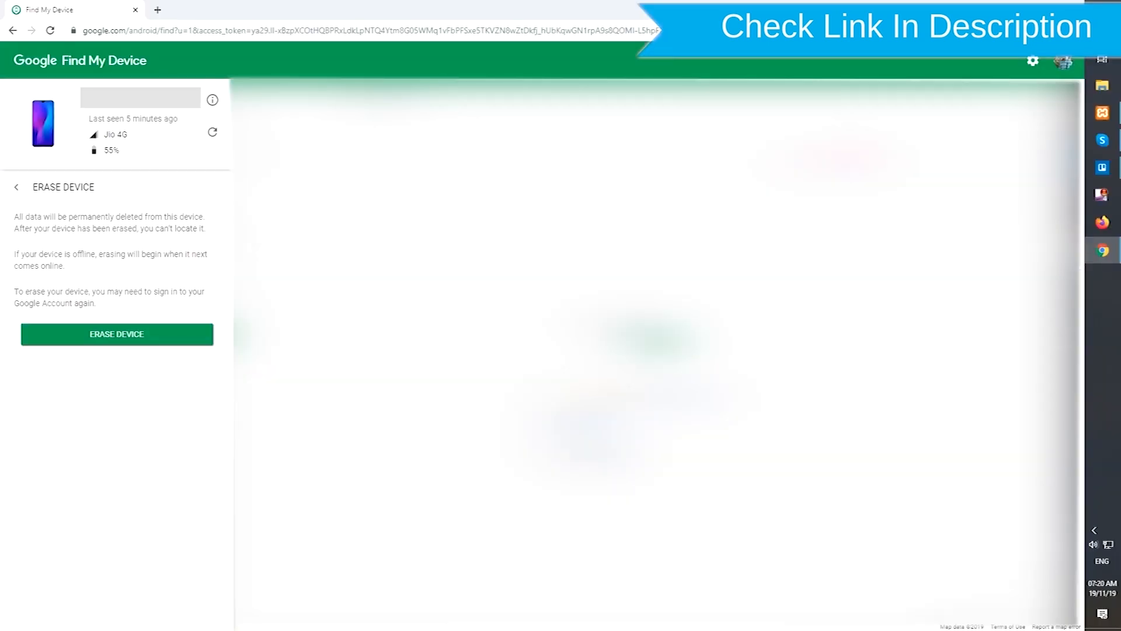
pyautogui.click(115, 334)
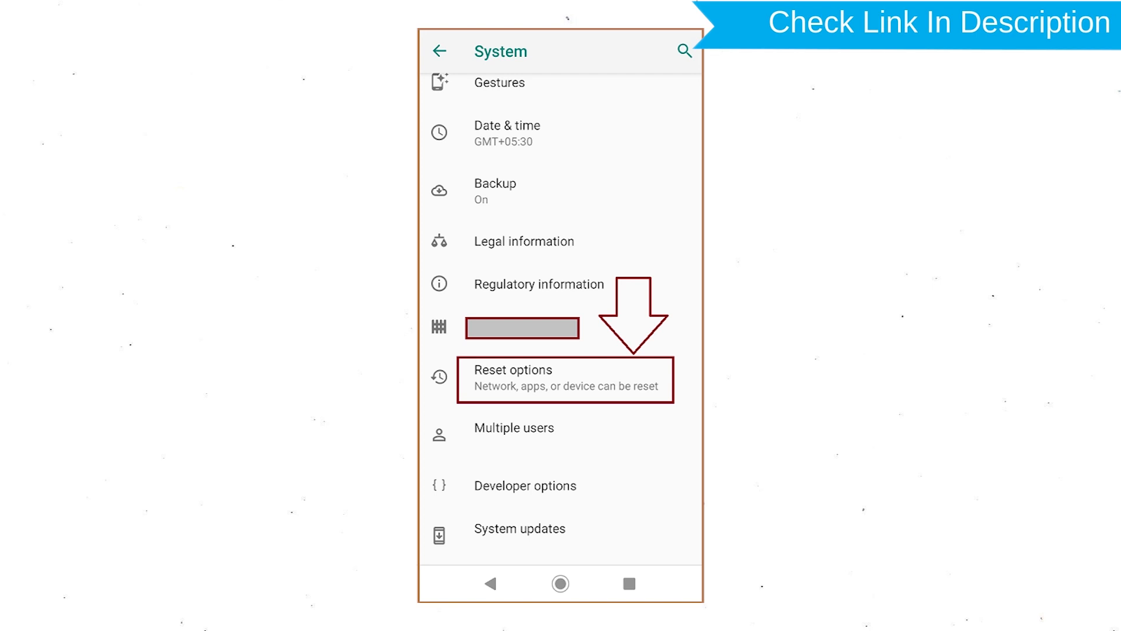
# Step: Choose Factory data reset under Reset options and proceed with Reset Phone to the final erase confirmation
pyautogui.click(564, 378)
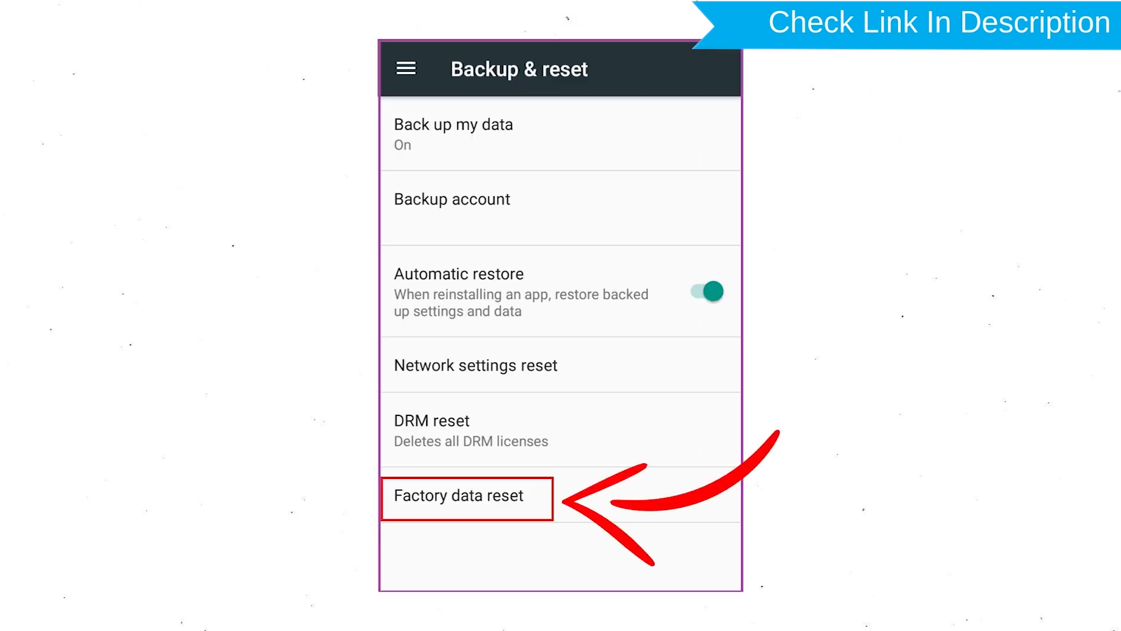
pyautogui.click(461, 495)
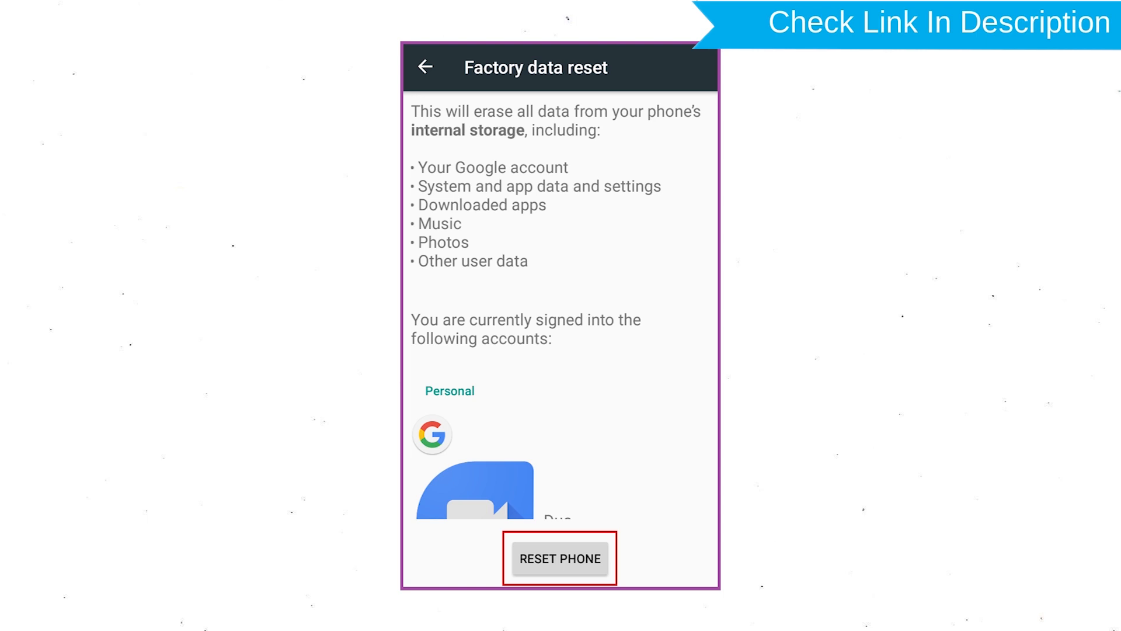
pyautogui.click(559, 559)
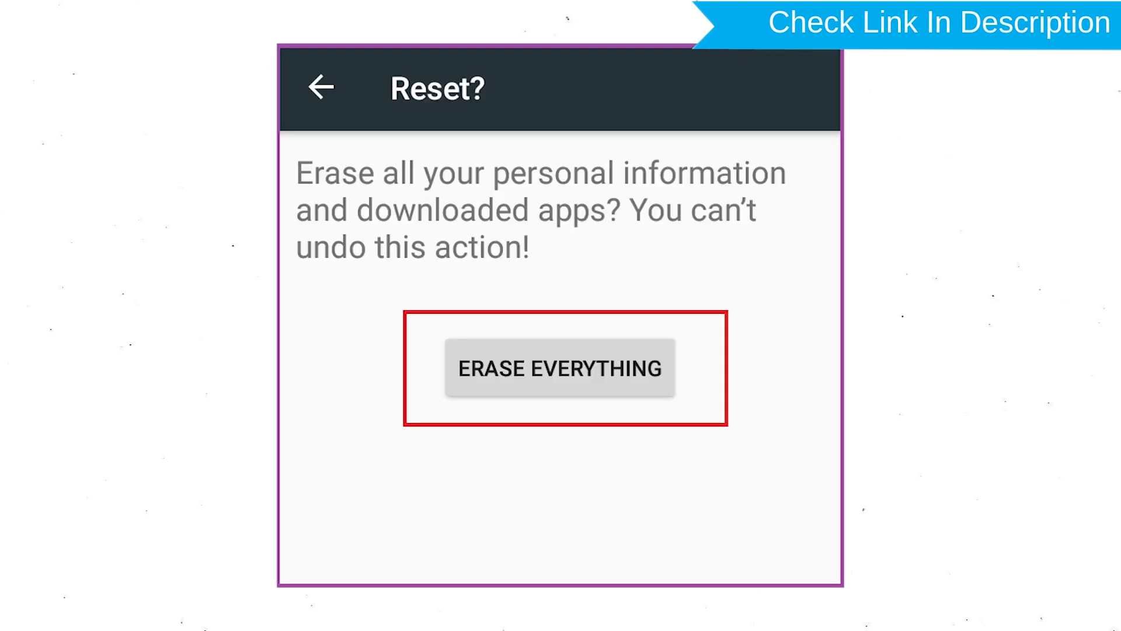